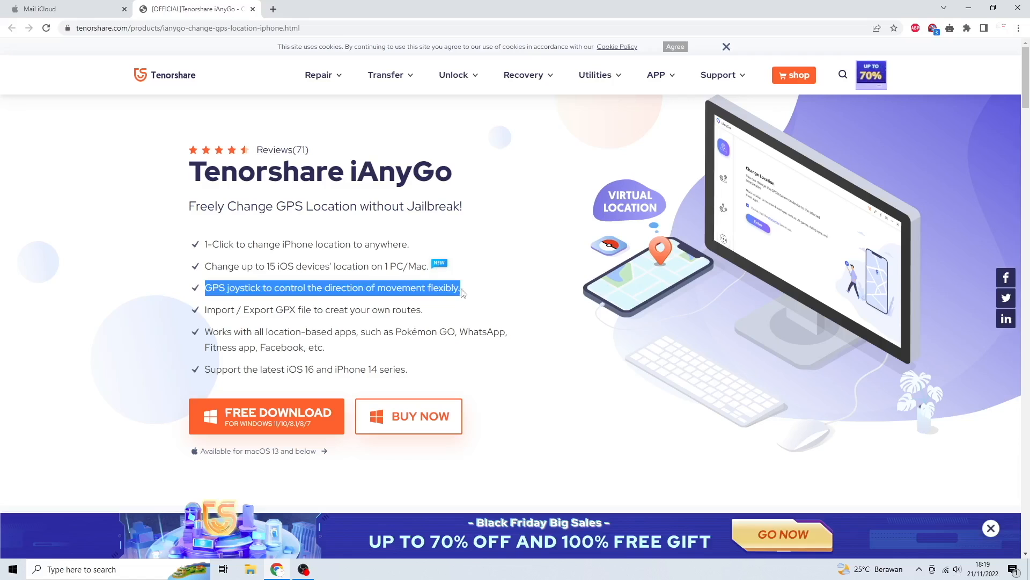
mouse_move(202, 316)
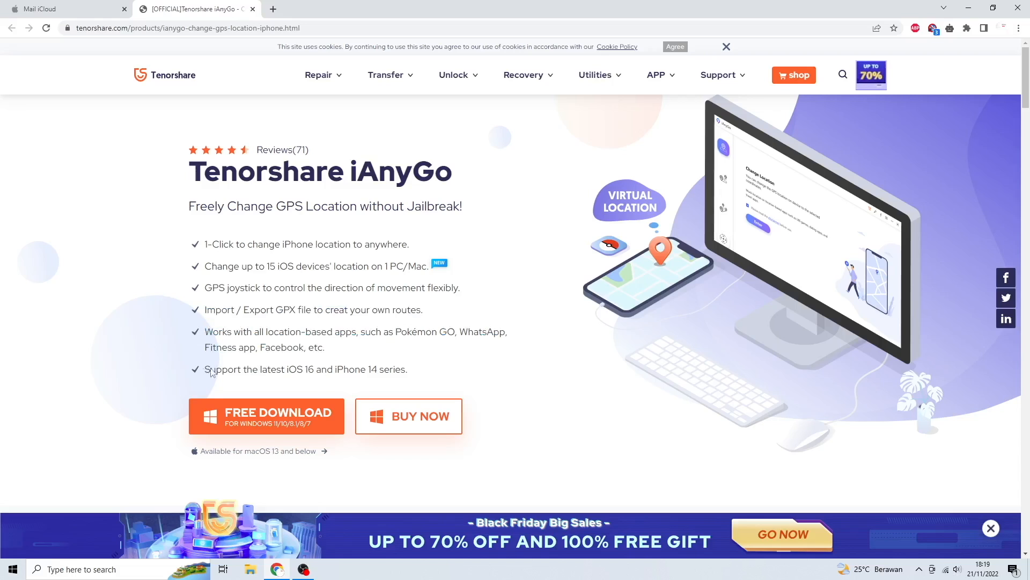
Step: Browse down the iAnyGo product page through the iOS feature list and Social Media section
double_click(291, 369)
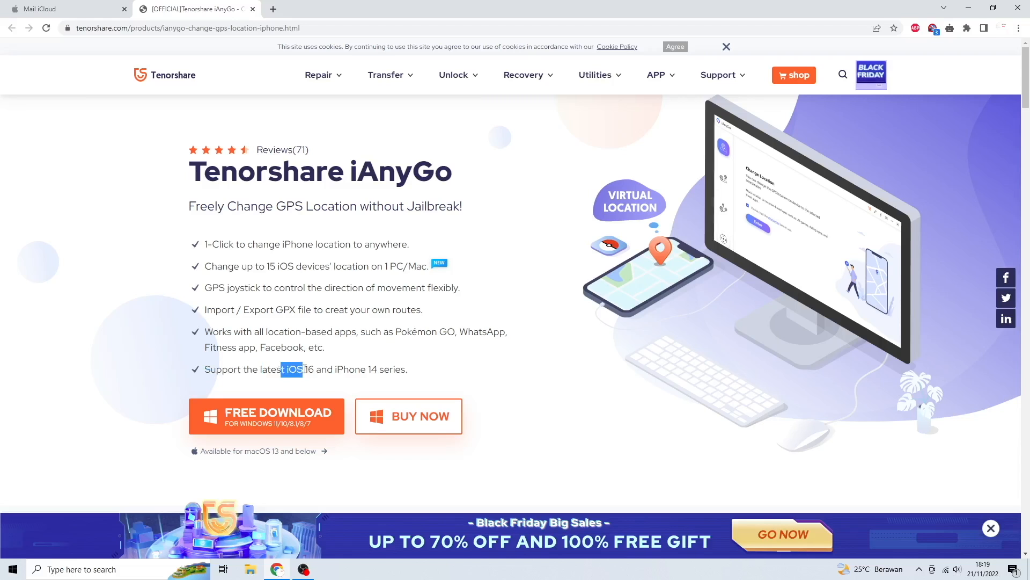
click(528, 384)
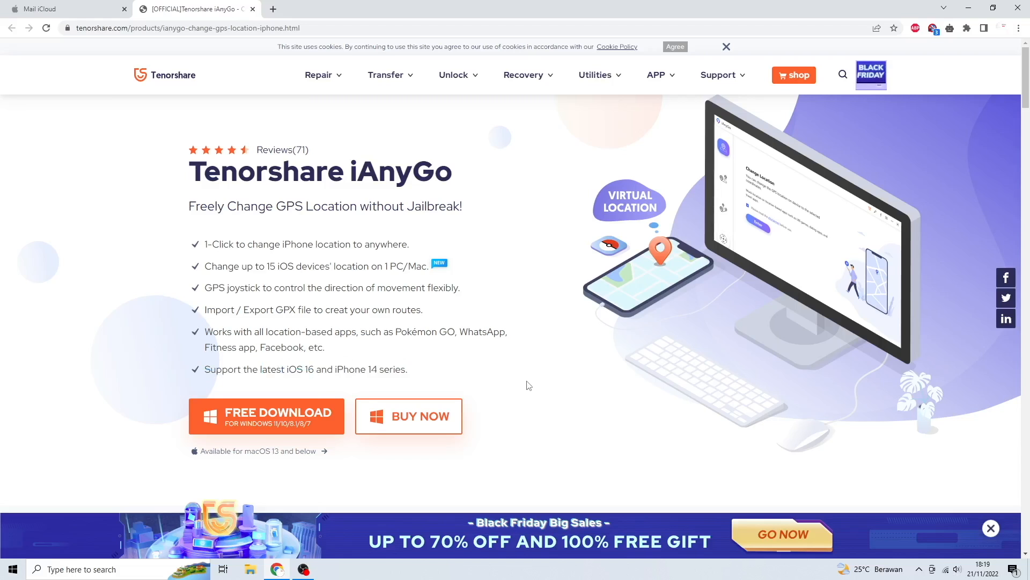
scroll(down, 3)
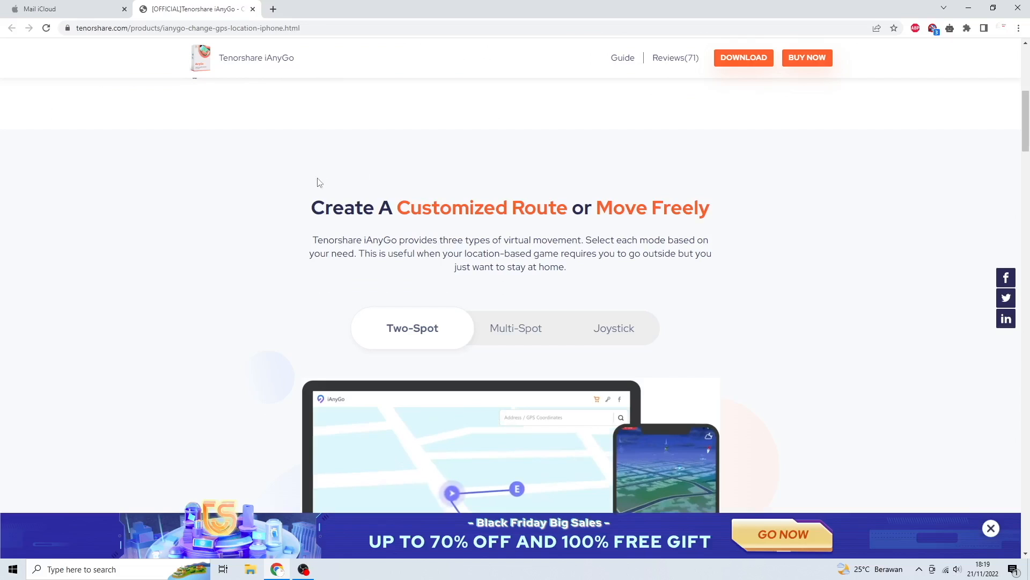
scroll(down, 3)
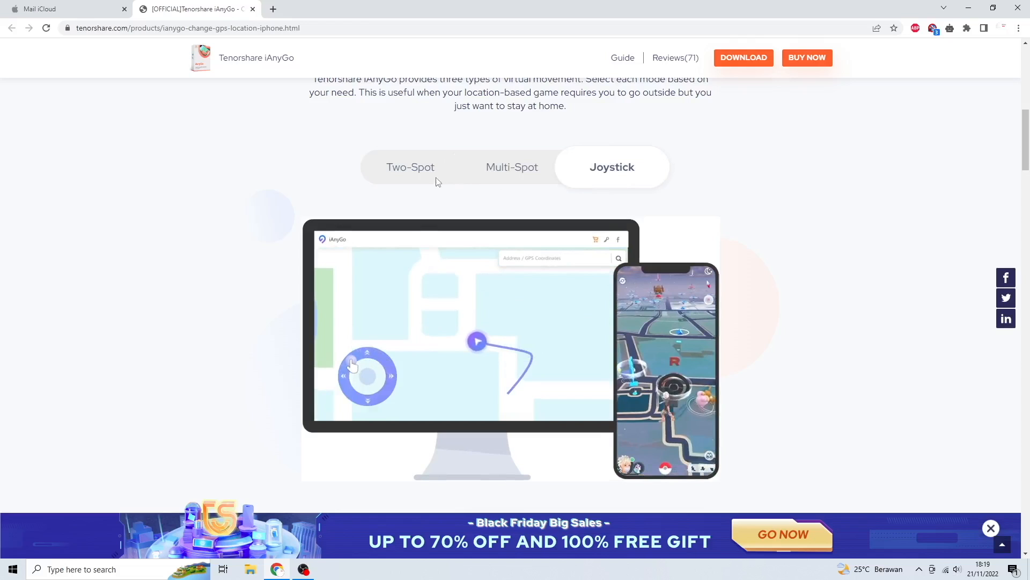
scroll(down, 3)
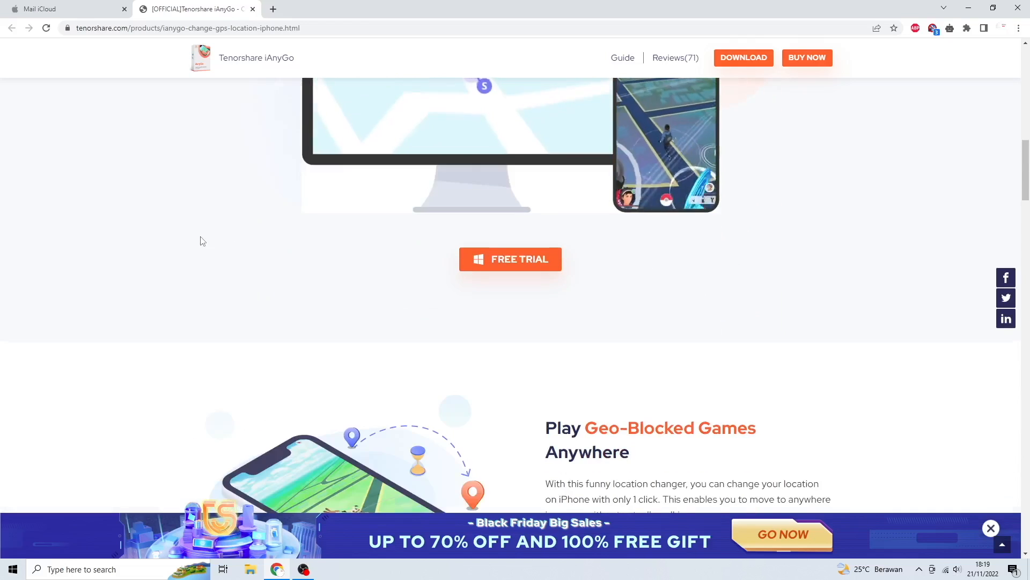
scroll(down, 3)
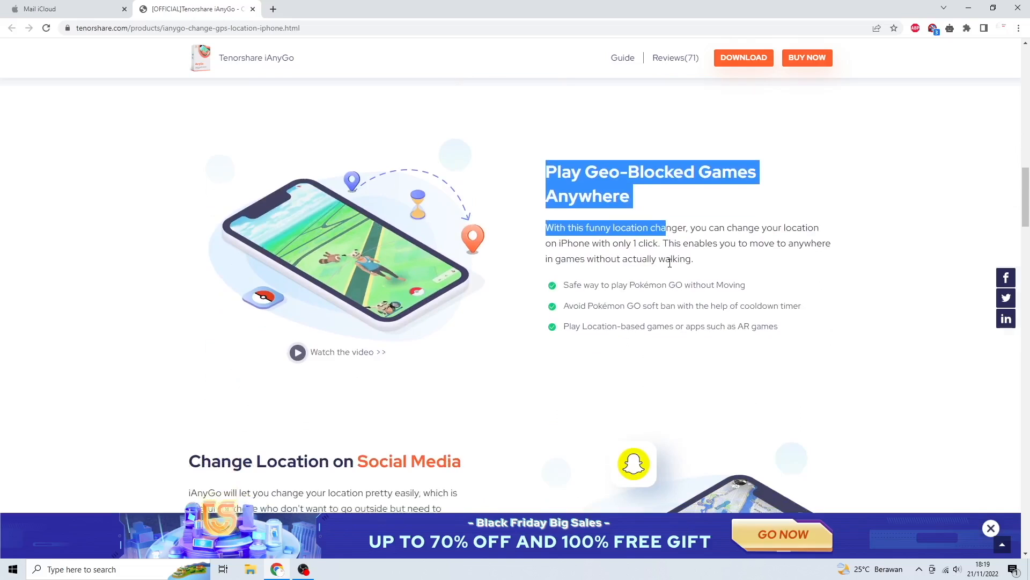
scroll(down, 3)
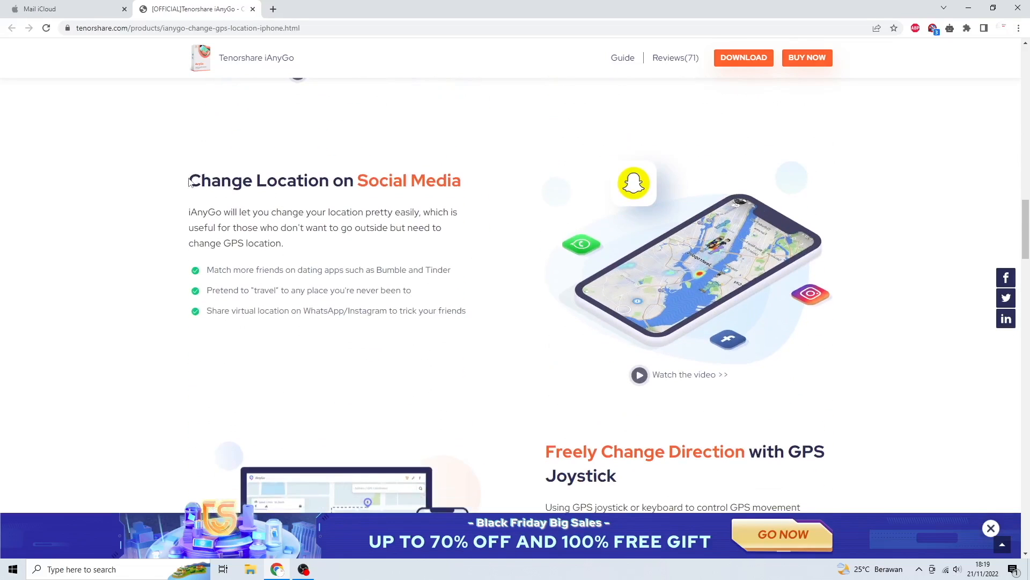
drag(356, 181, 461, 180)
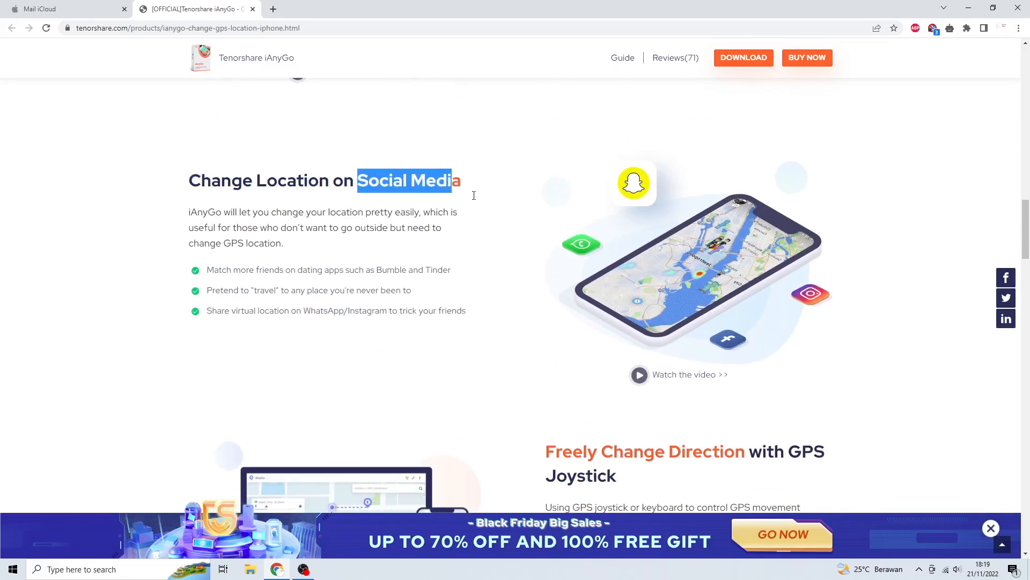
scroll(down, 3)
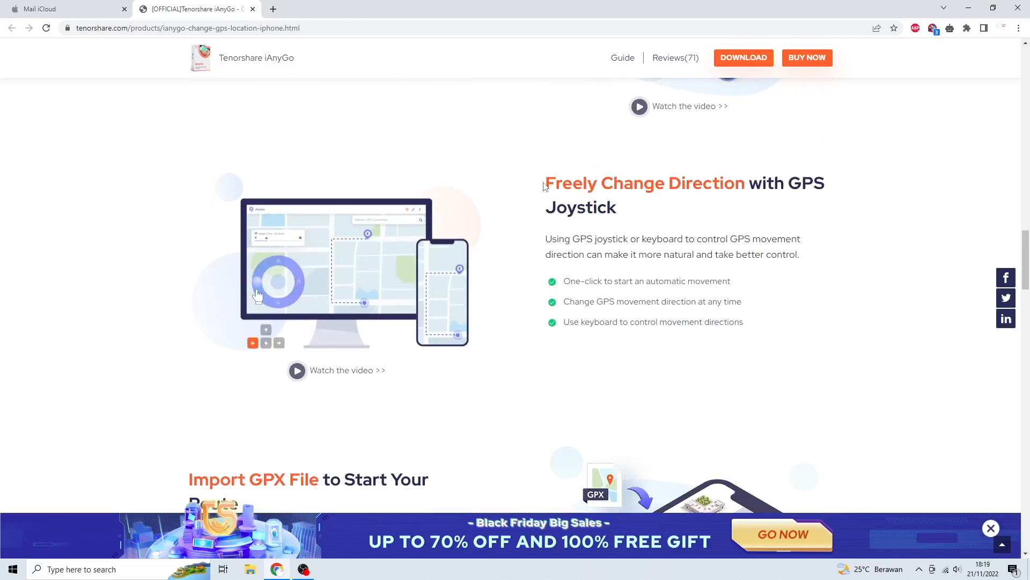
scroll(down, 3)
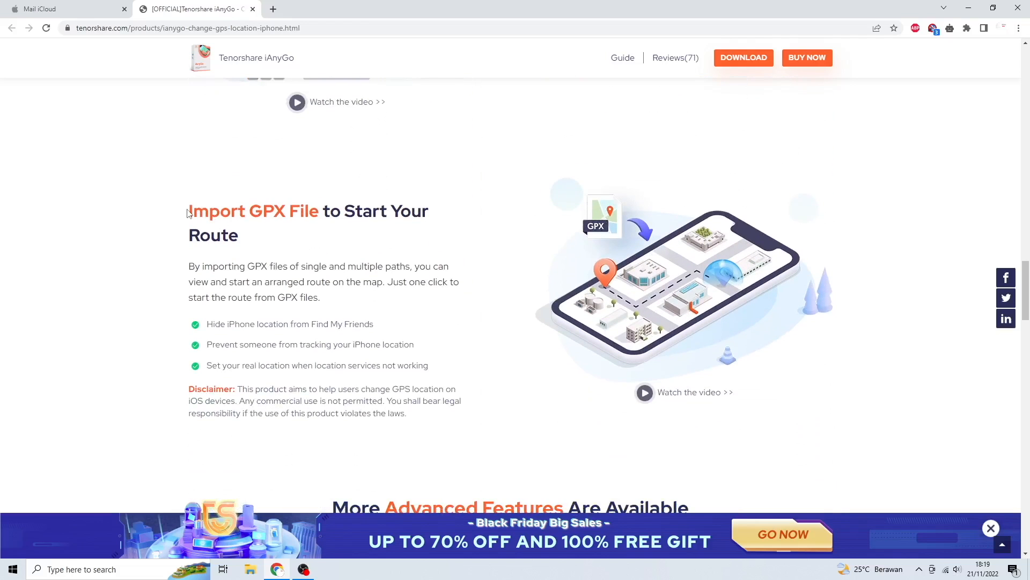
scroll(down, 3)
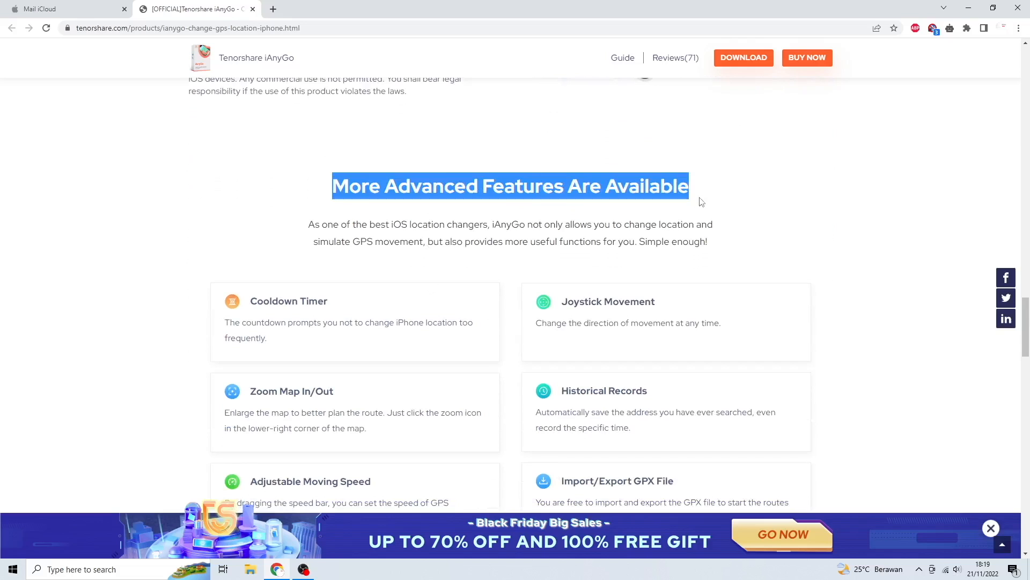
scroll(down, 3)
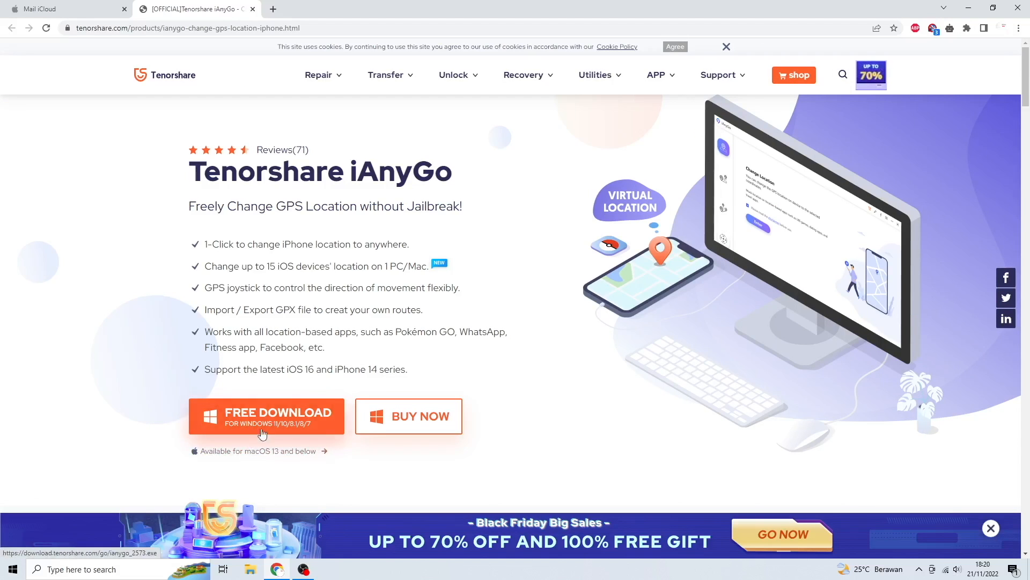
mouse_move(452, 378)
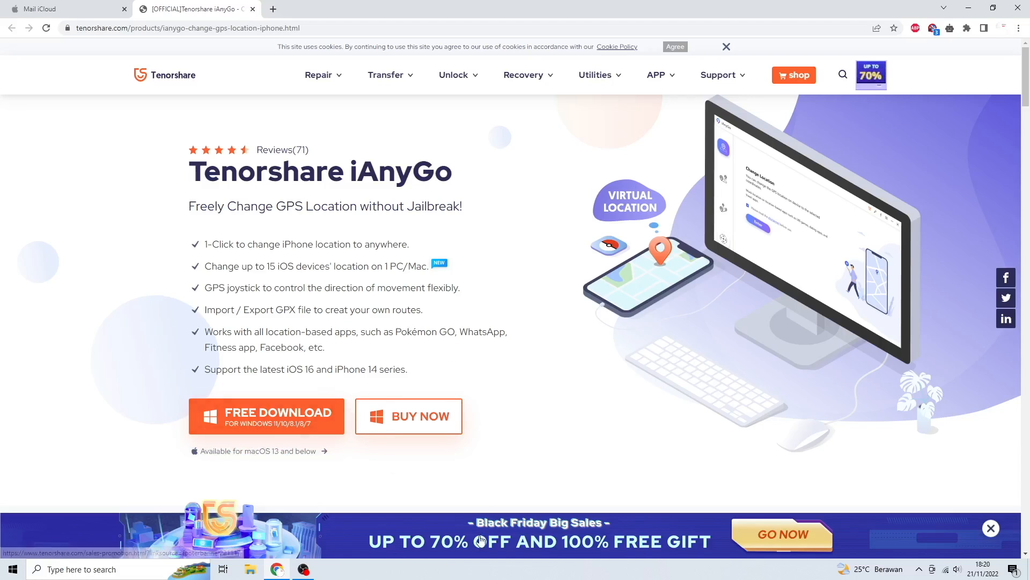
Step: Open the Black Friday Big Sales promotion and scroll to its Lucky Draw rules
click(783, 534)
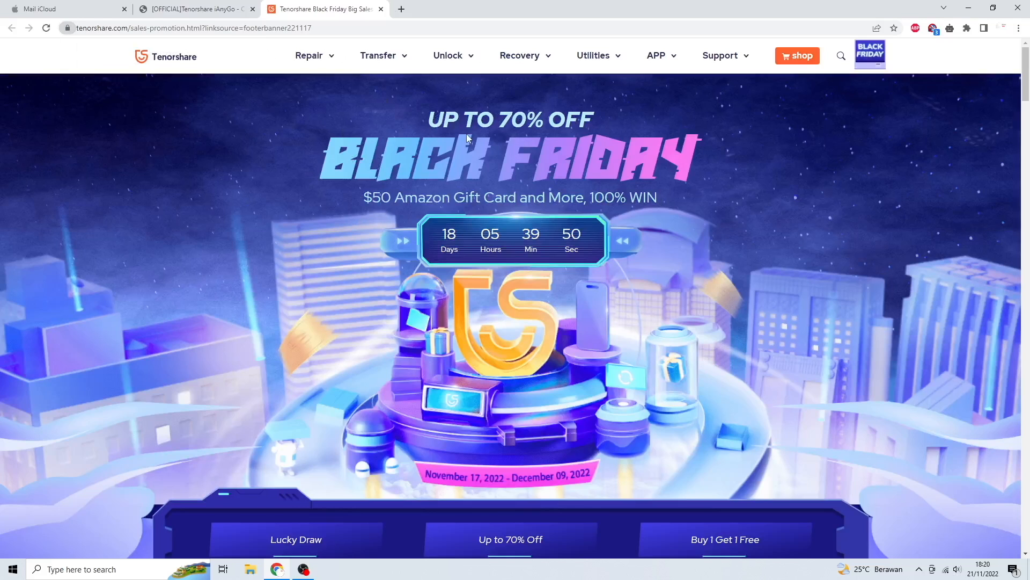
mouse_move(362, 200)
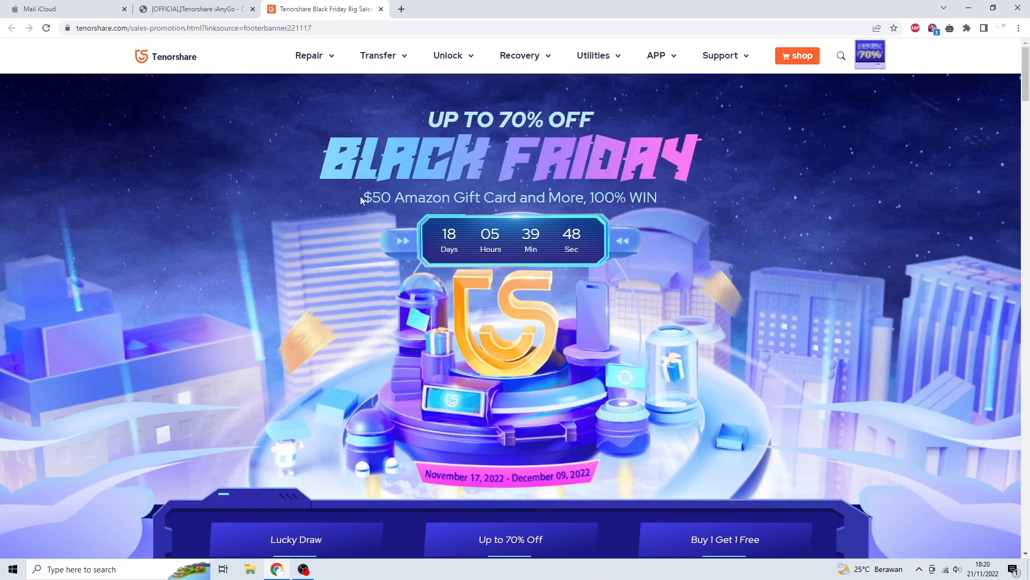
mouse_move(766, 194)
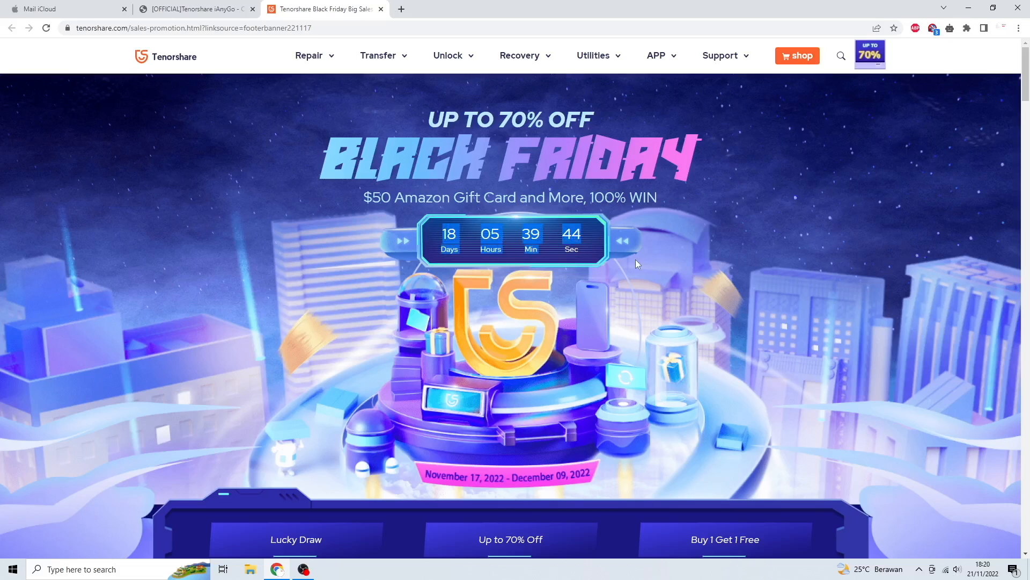
scroll(down, 3)
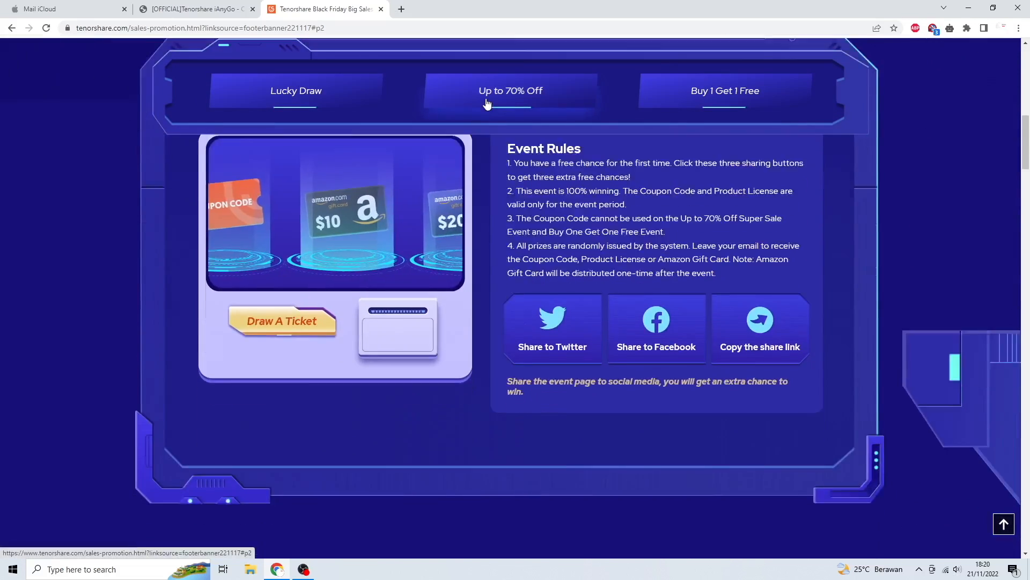
scroll(down, 3)
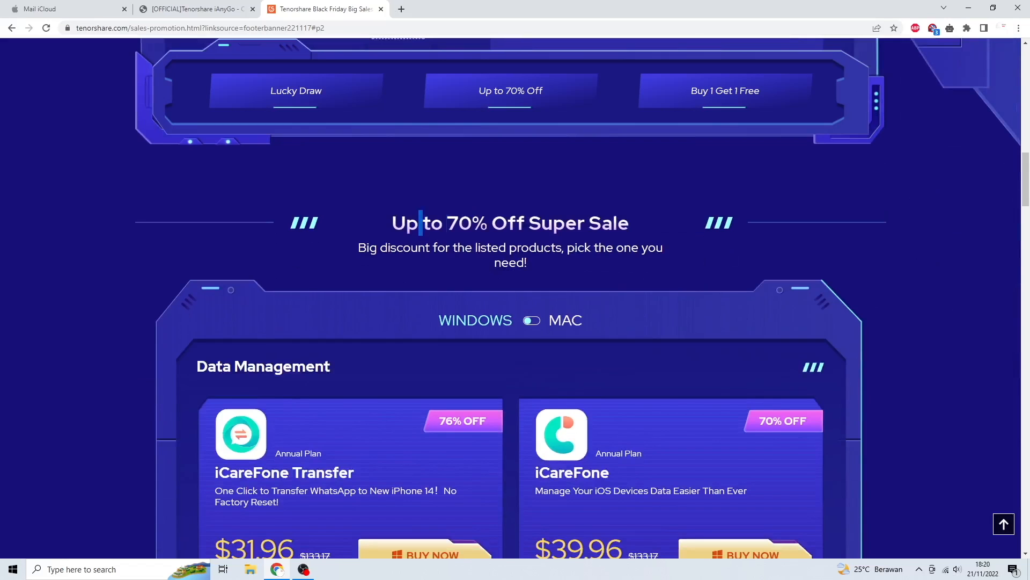
click(531, 320)
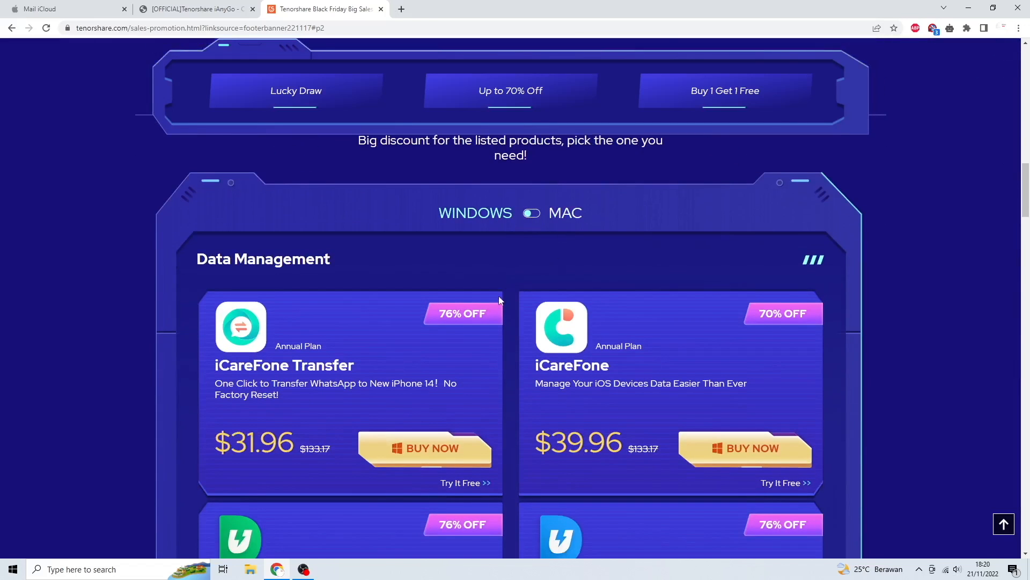
scroll(down, 3)
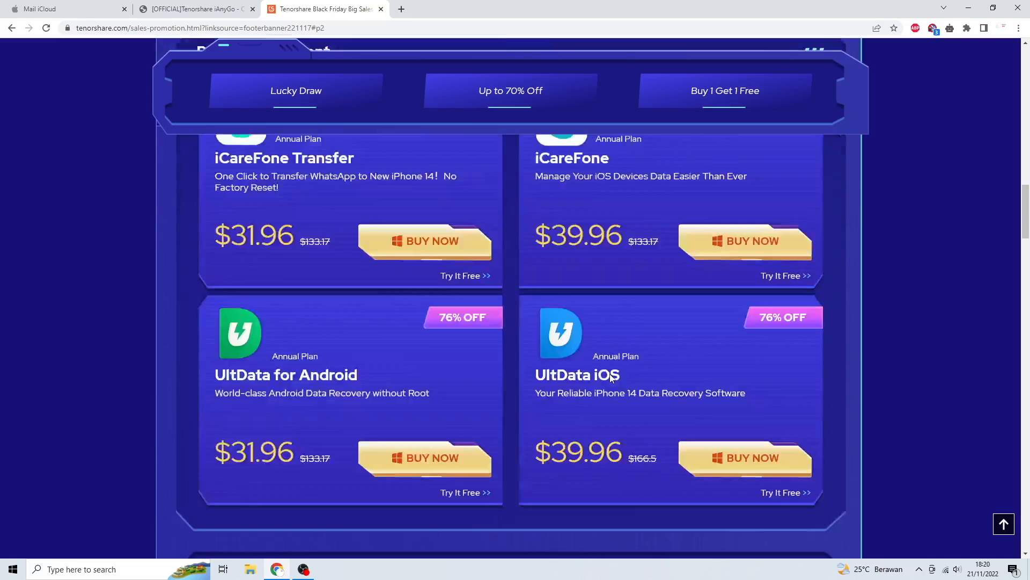
scroll(down, 3)
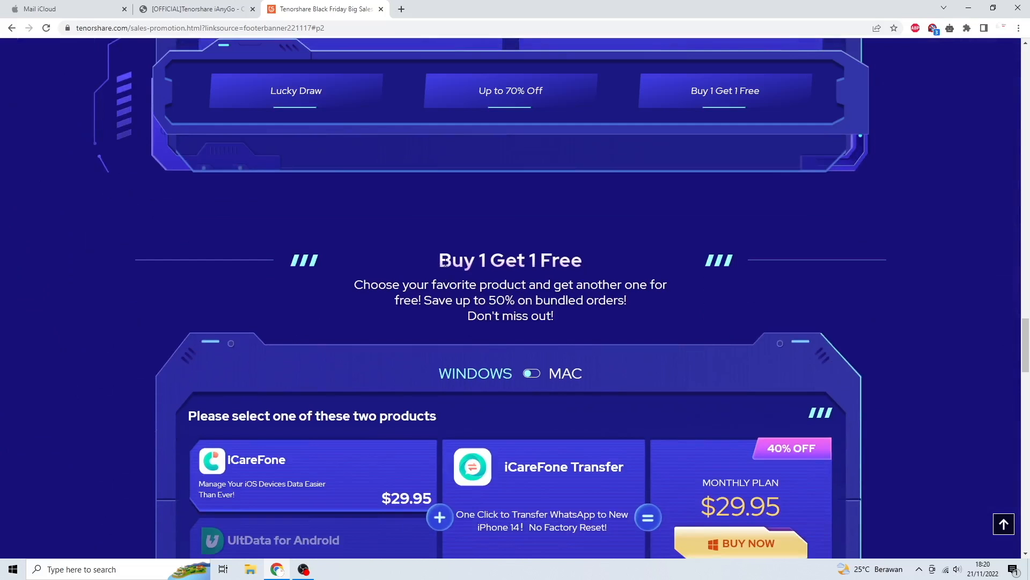
drag(360, 284, 475, 284)
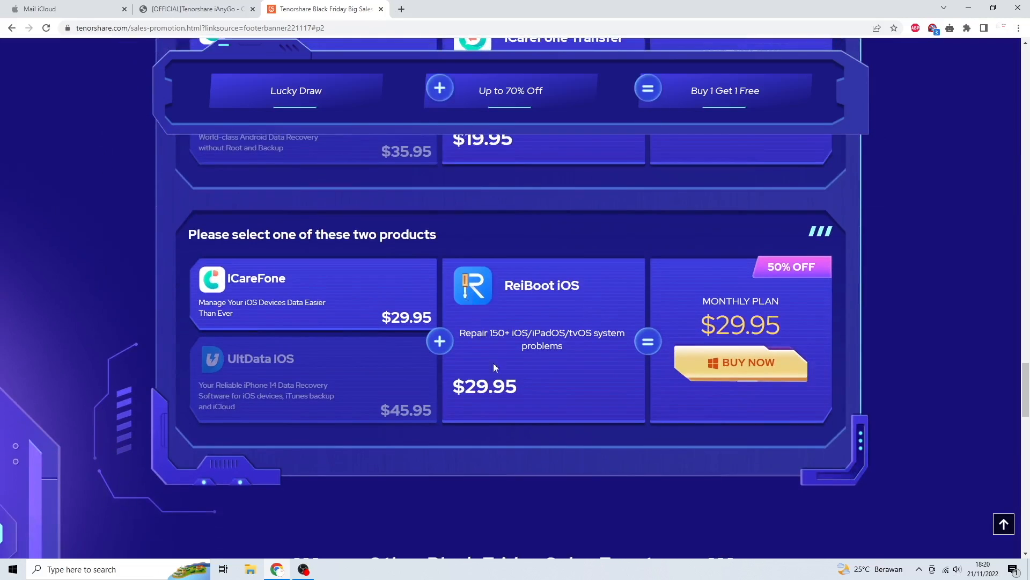
scroll(down, 3)
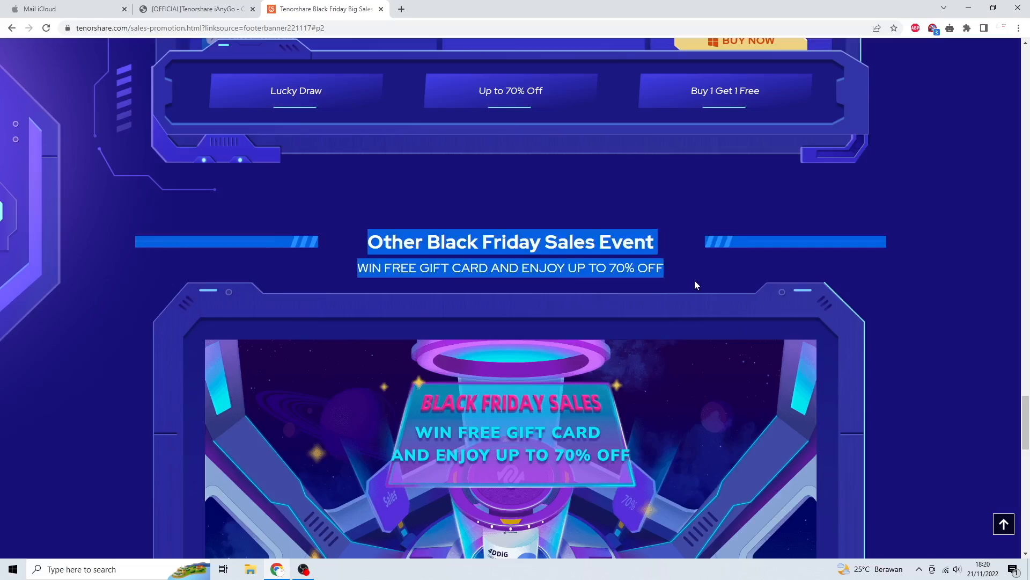
scroll(down, 3)
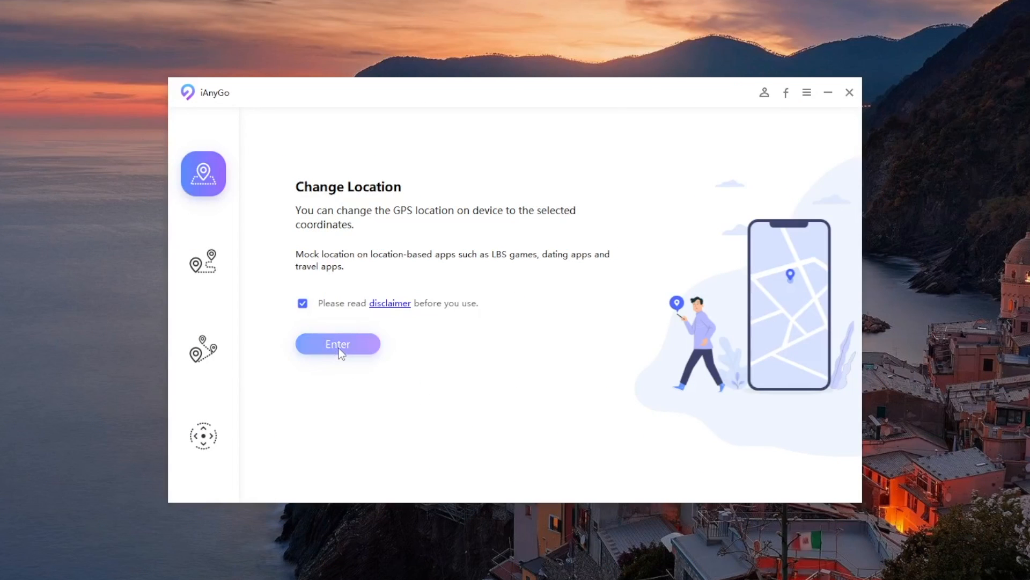
Step: Enter Change Location mode and continue with the connected iPhone to the map
click(337, 344)
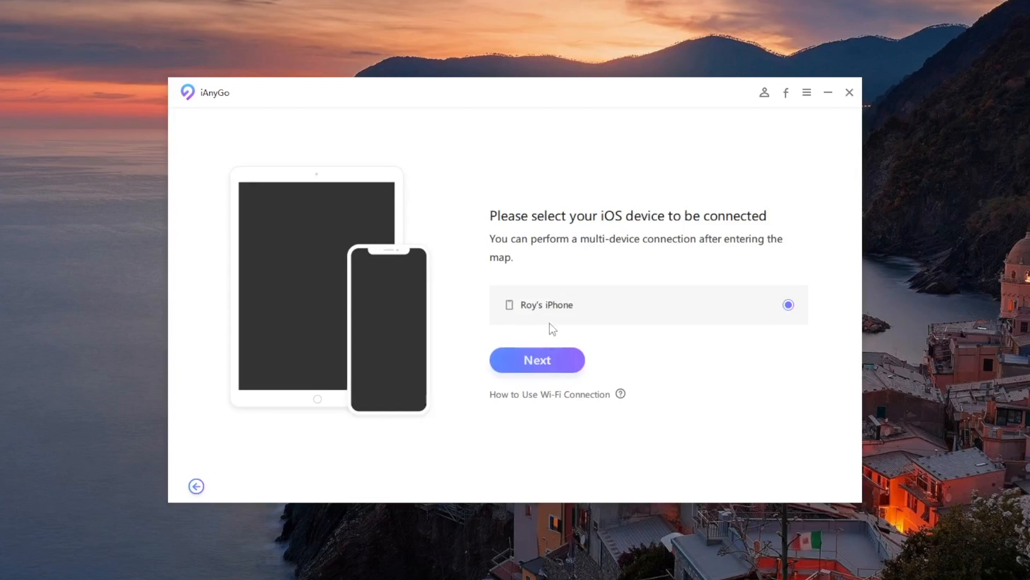
click(536, 359)
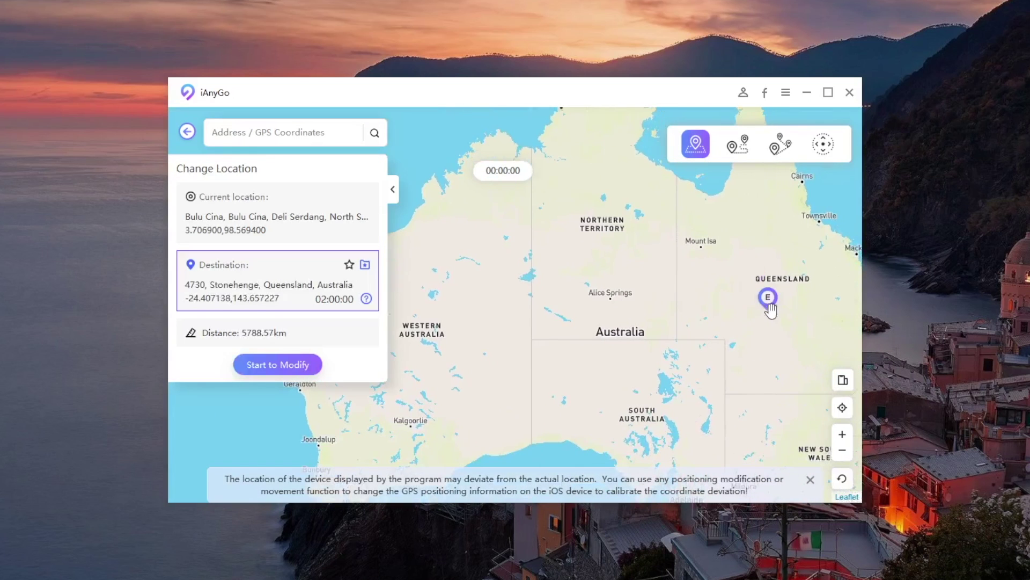
mouse_move(277, 364)
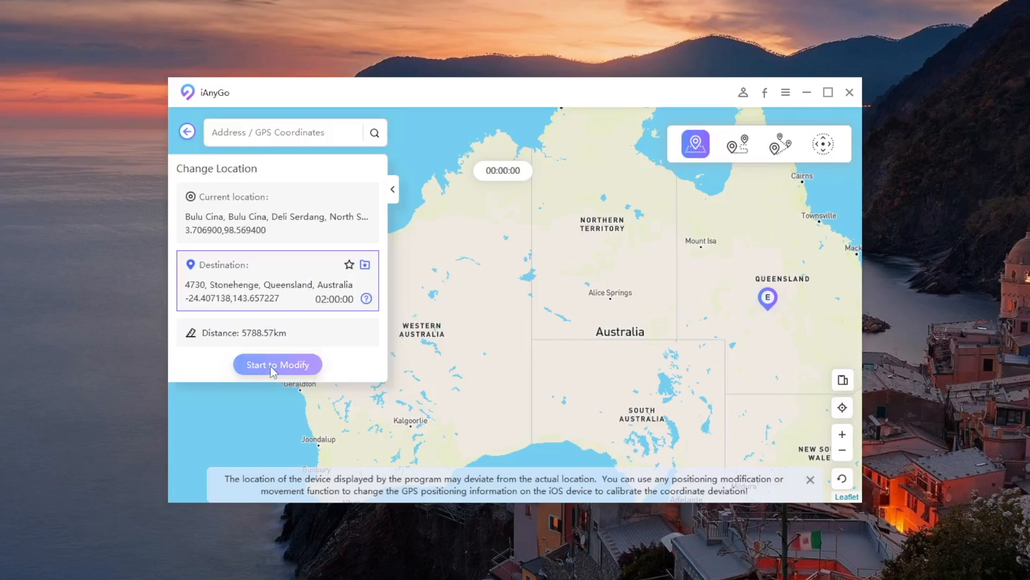
Step: Apply the Stonehenge, Queensland destination via Start to Modify and accept the warning
click(276, 365)
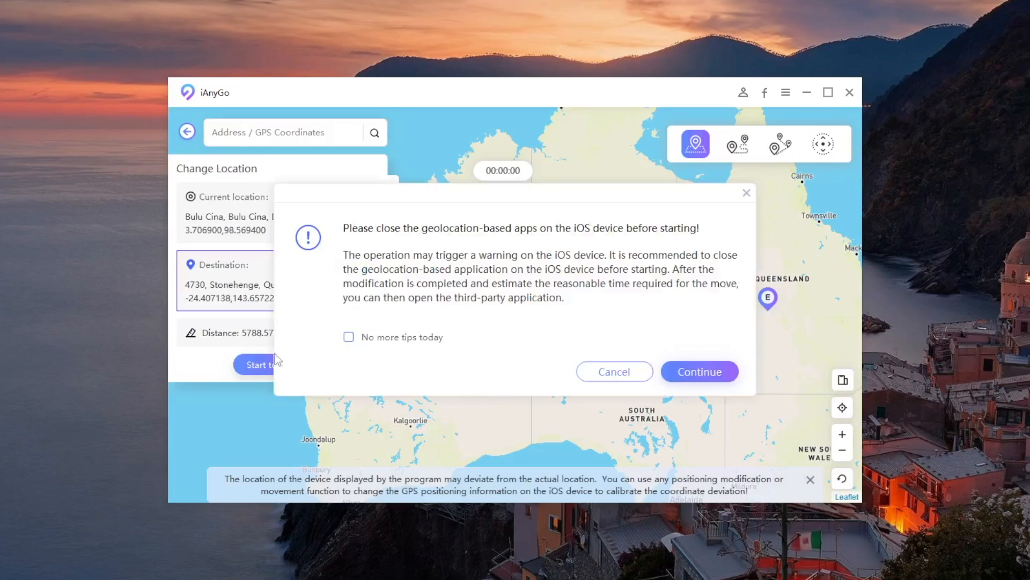
click(699, 371)
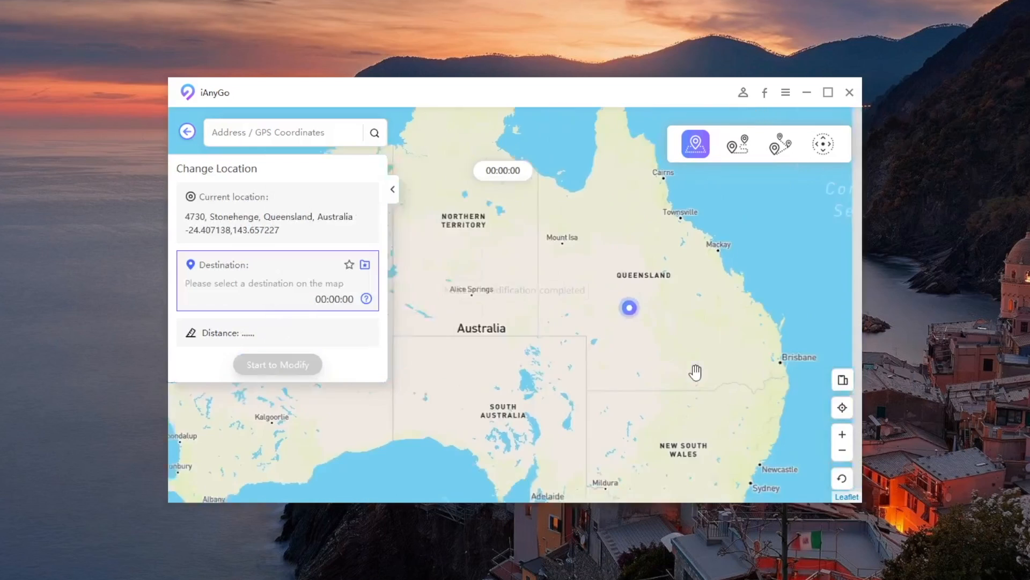